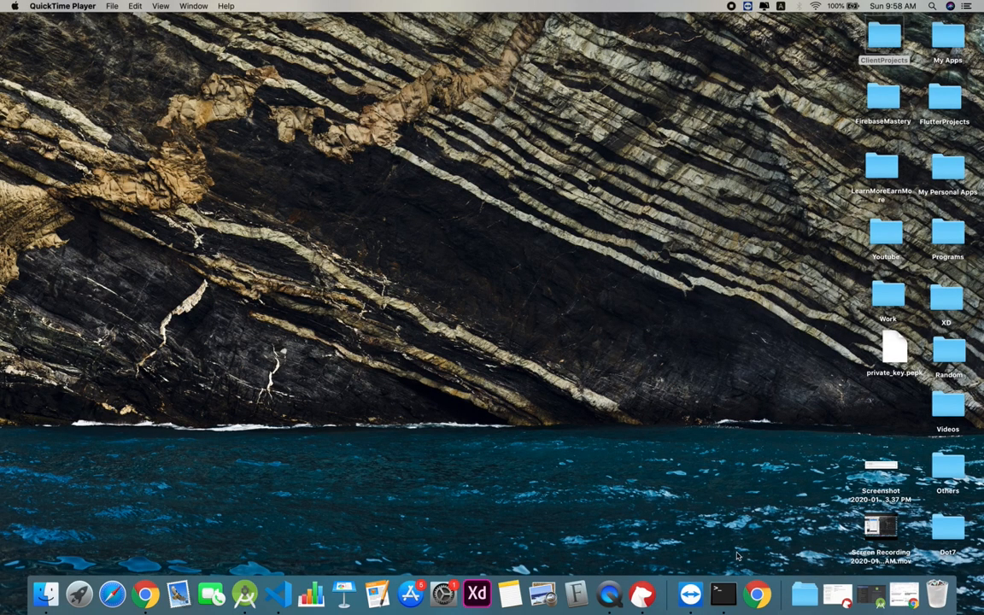
- Run 'flutter create google_fonts_app' in a Terminal window and let it fetch packages
click(718, 588)
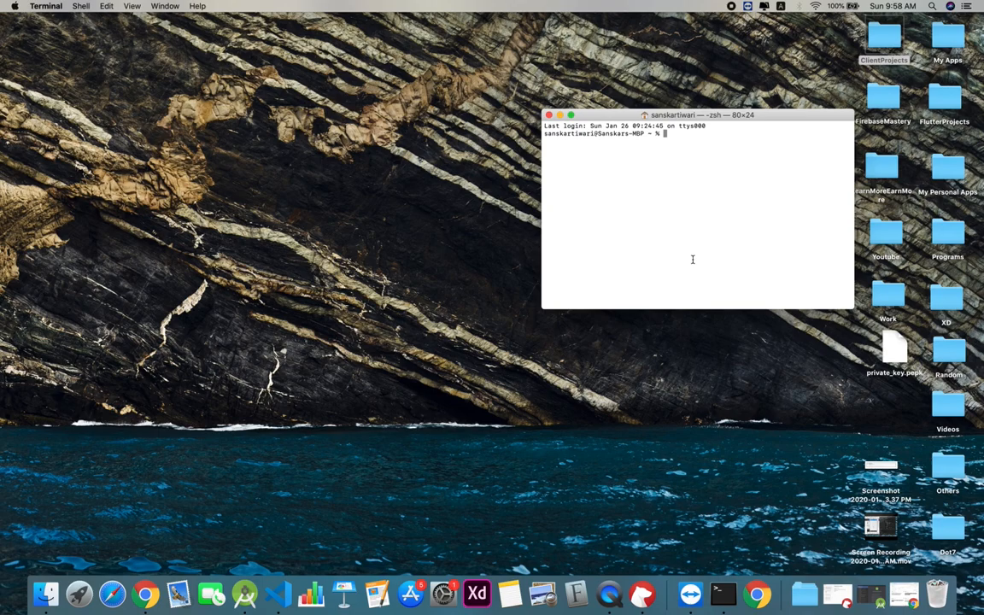
text(flutter c)
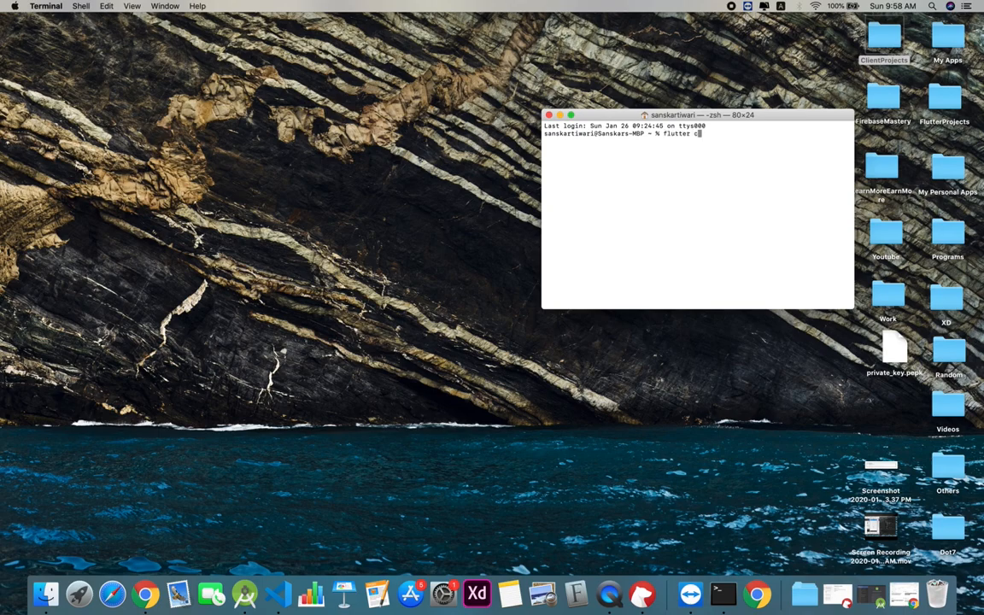
text(reate)
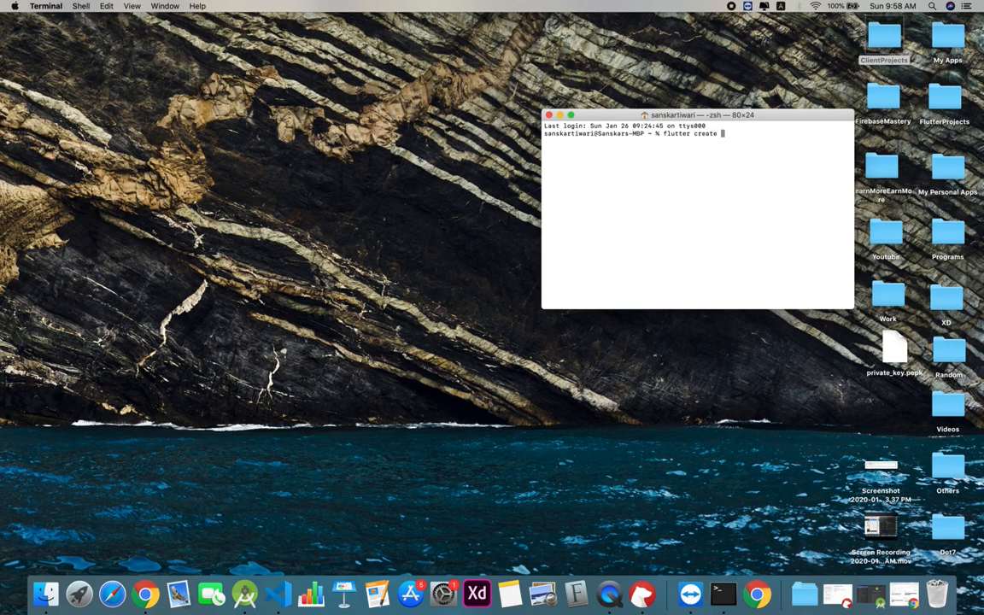
text(google)
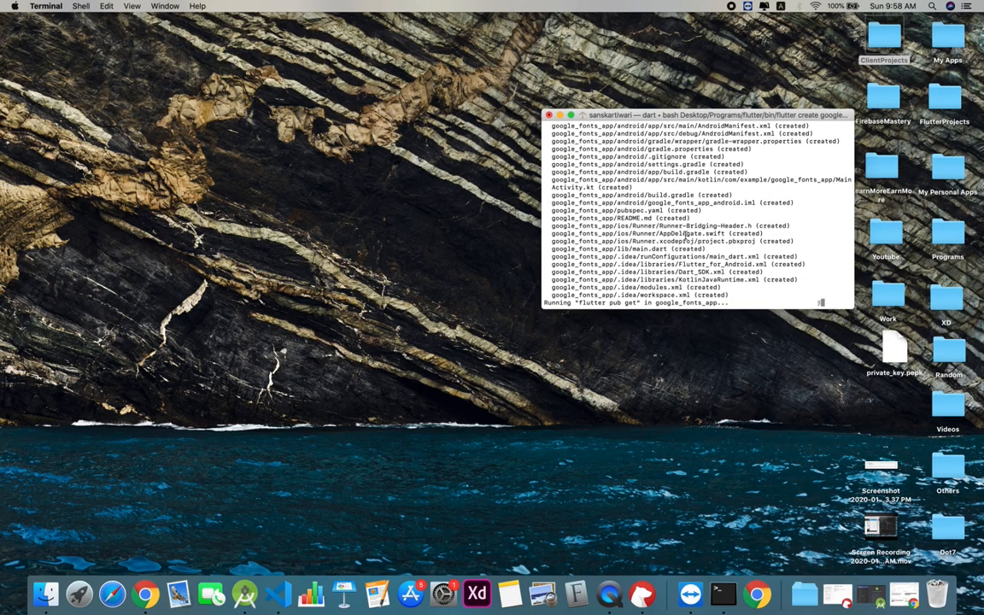
drag(701, 115, 649, 93)
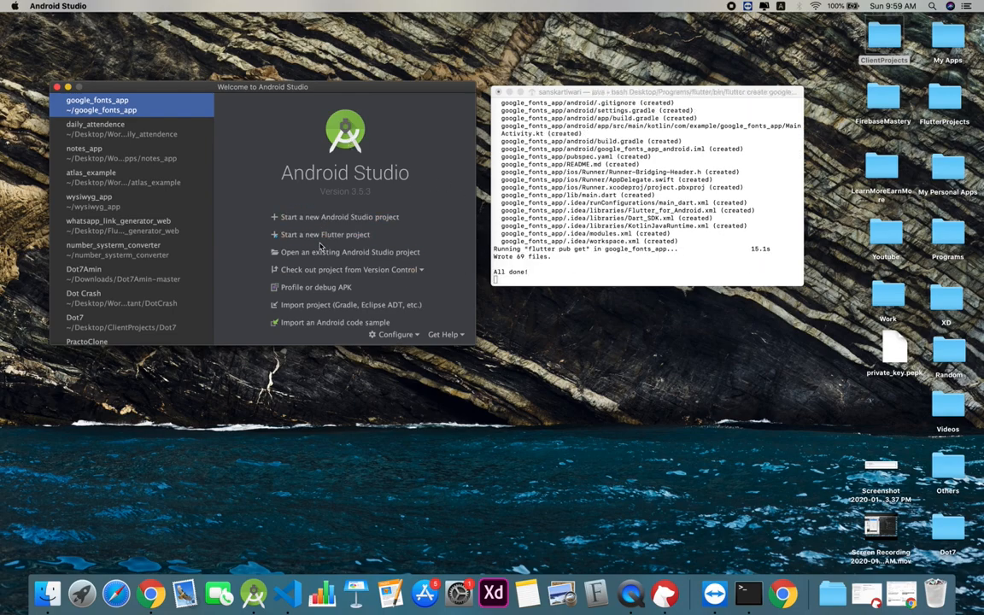
- Open google_fonts_app and replace MyHomePage with a stateless widget from the stl template
click(345, 252)
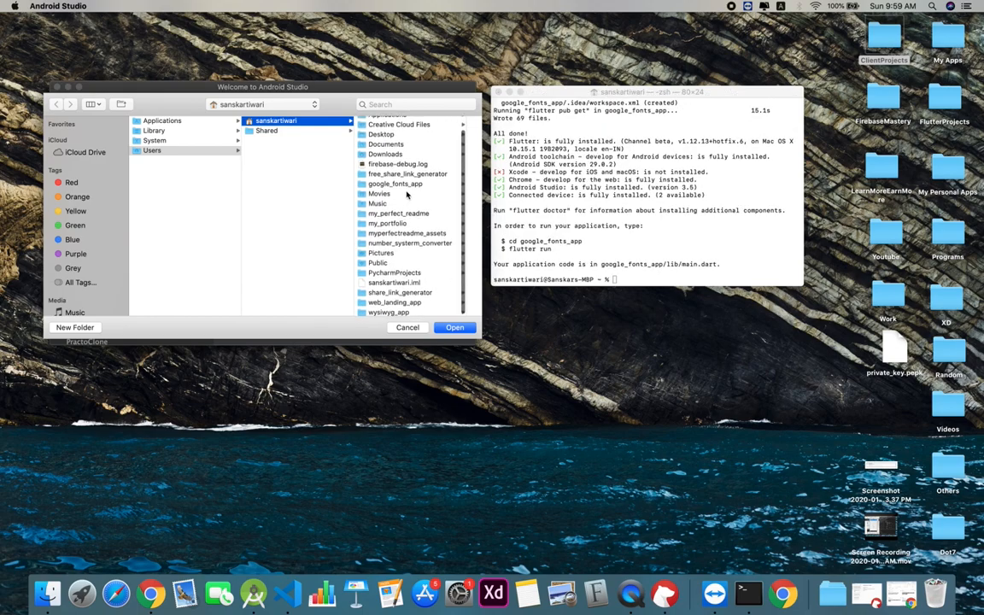
click(408, 328)
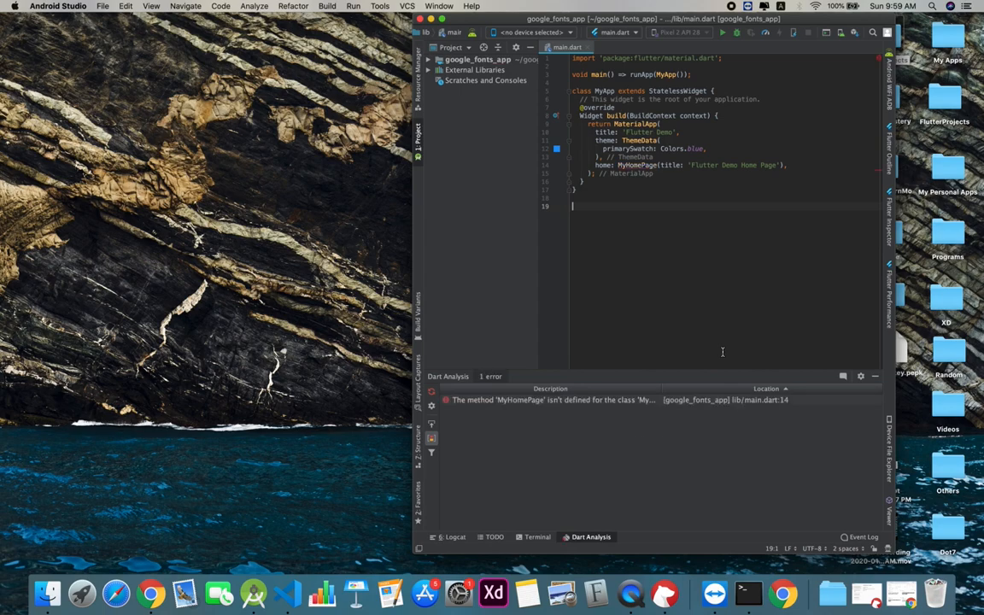
text(stl)
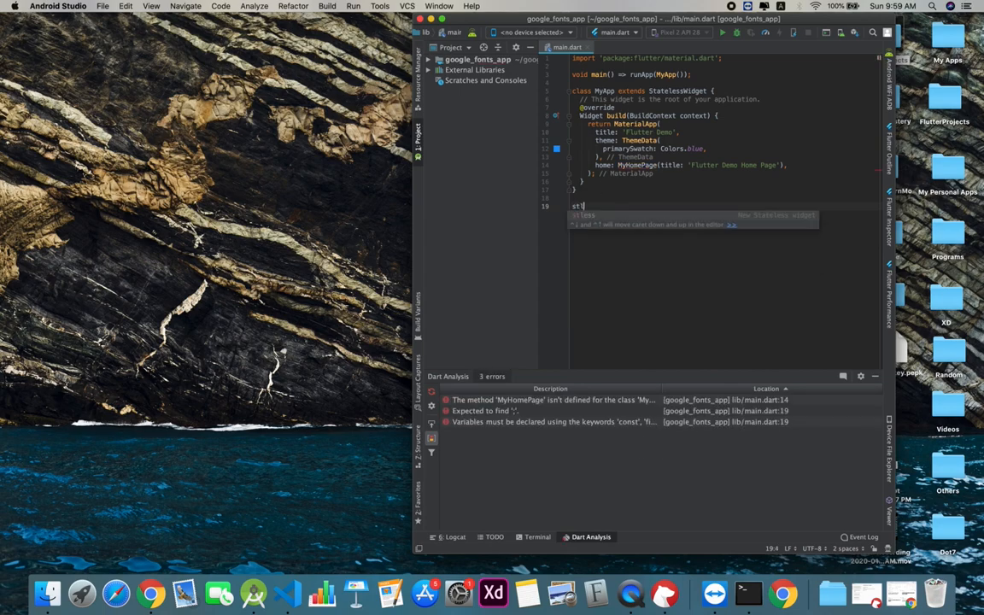
key(Tab)
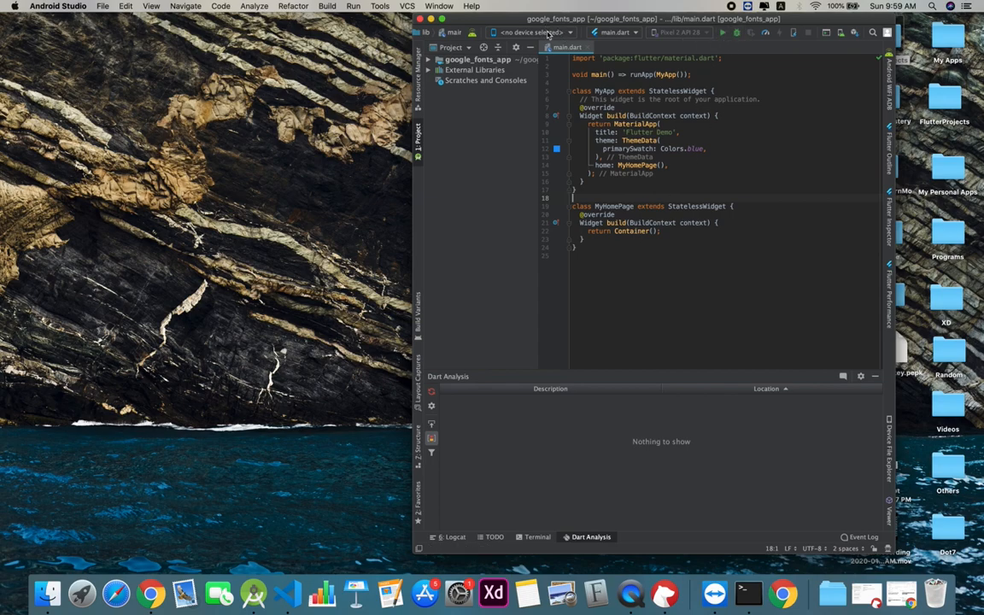
- Launch the Pixel 2 API 28 emulator from the device selector
click(560, 30)
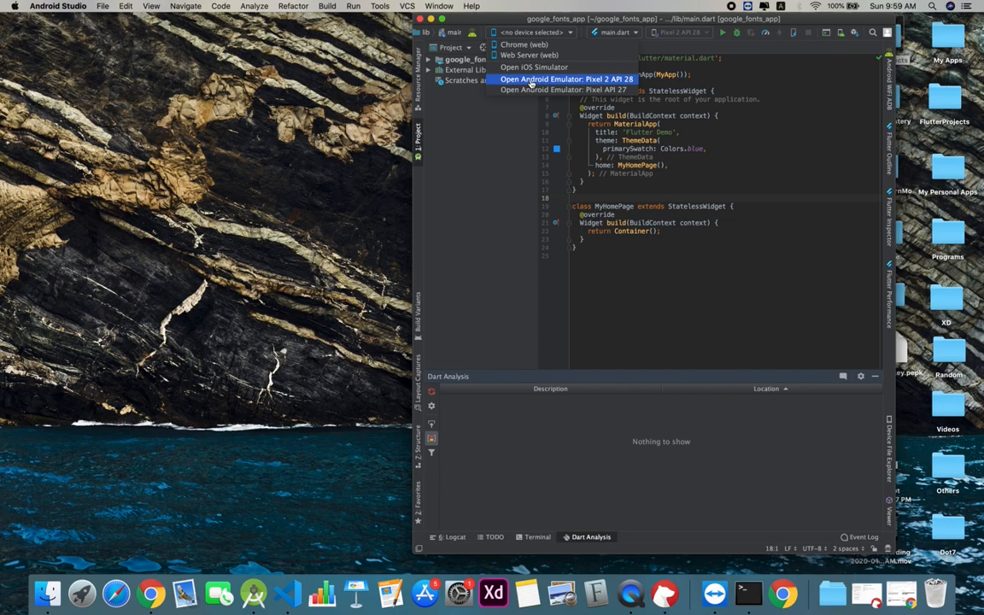
click(550, 78)
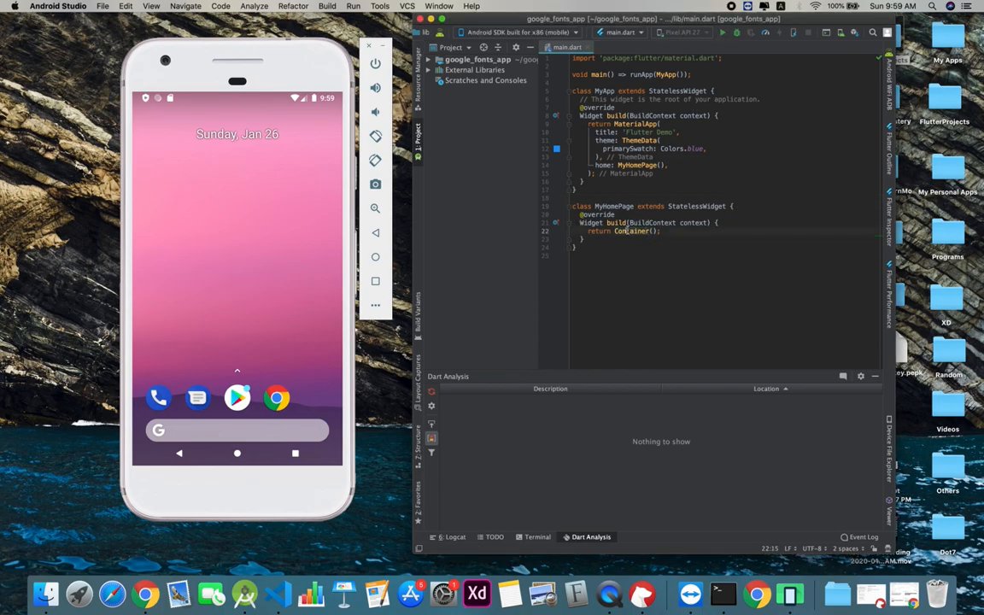
- Make MyHomePage return a Scaffold with an AppBar titled 'Google Fonts App'
text(Scaffold)
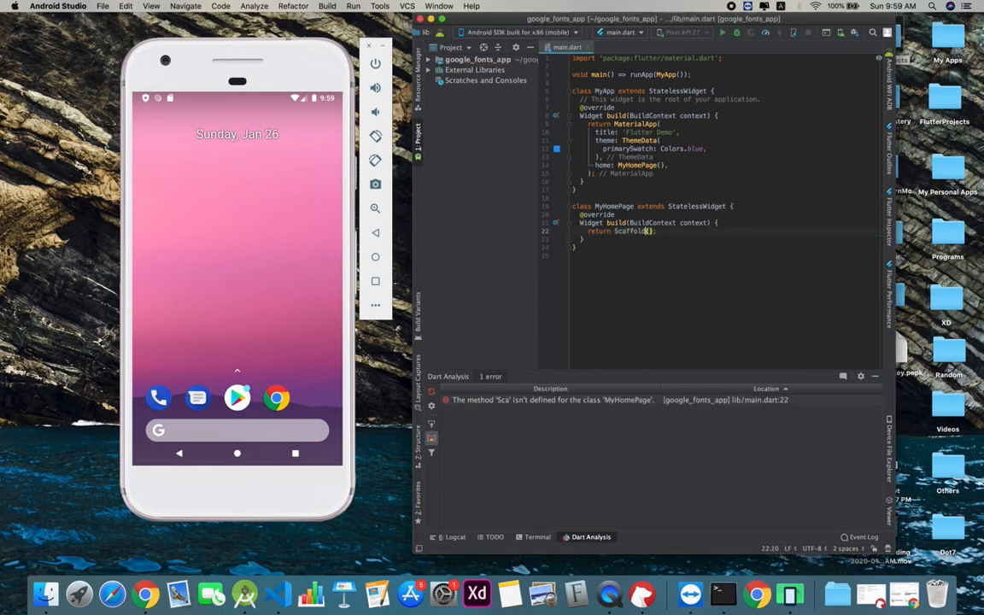
text(appBar: AppBar()
text(title:)
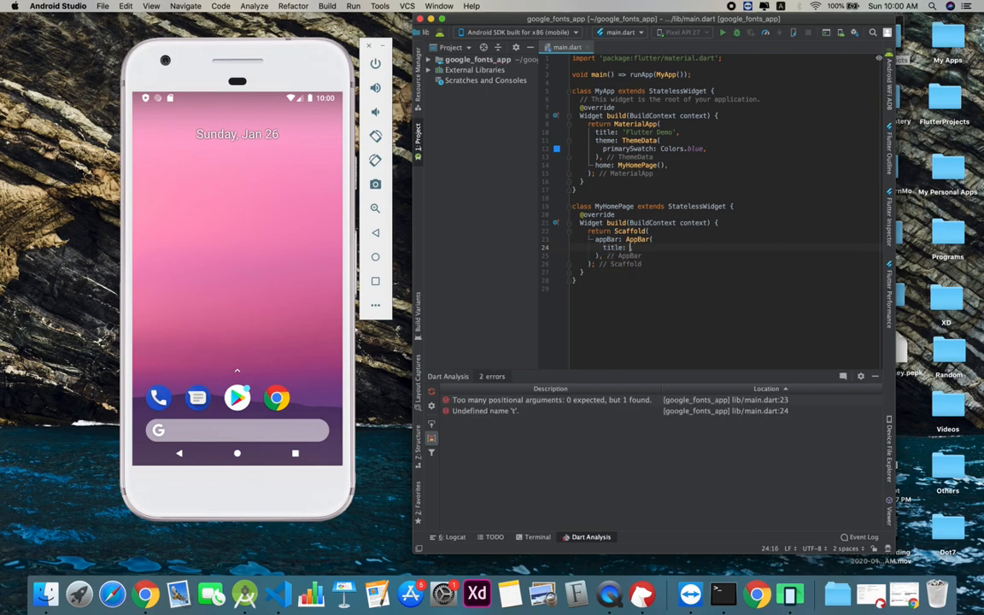
text(Text(''),)
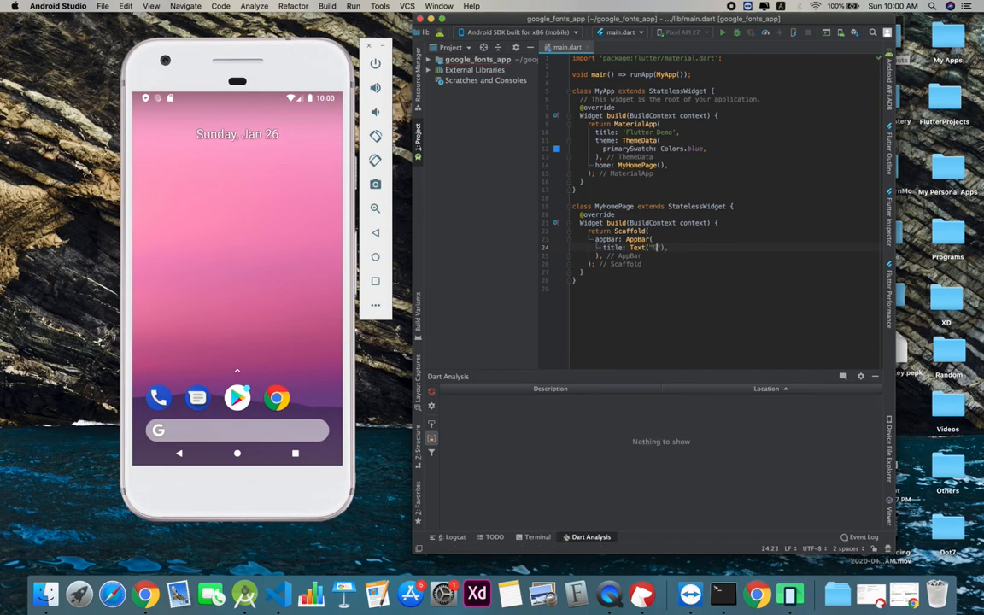
text(Google Fonts App)
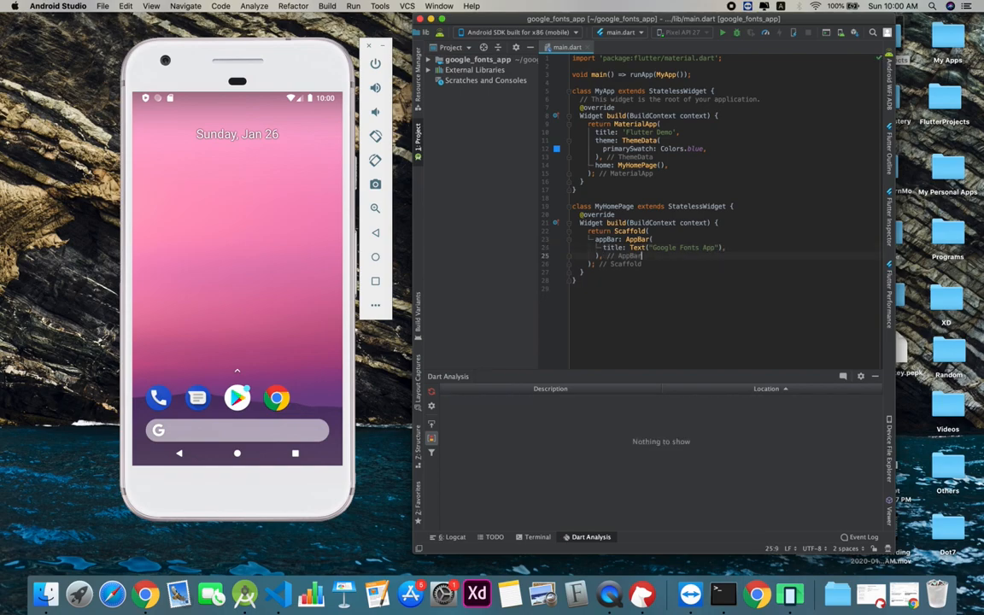
- Give the Scaffold a Column body whose children hold a 'Hello Flutter' Text widget
text(body)
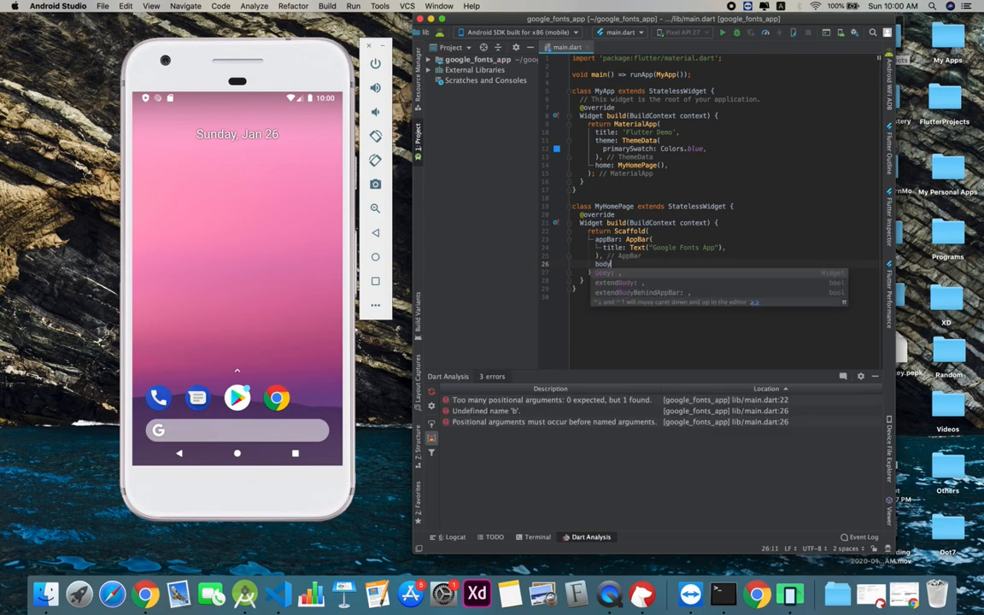
text(CO)
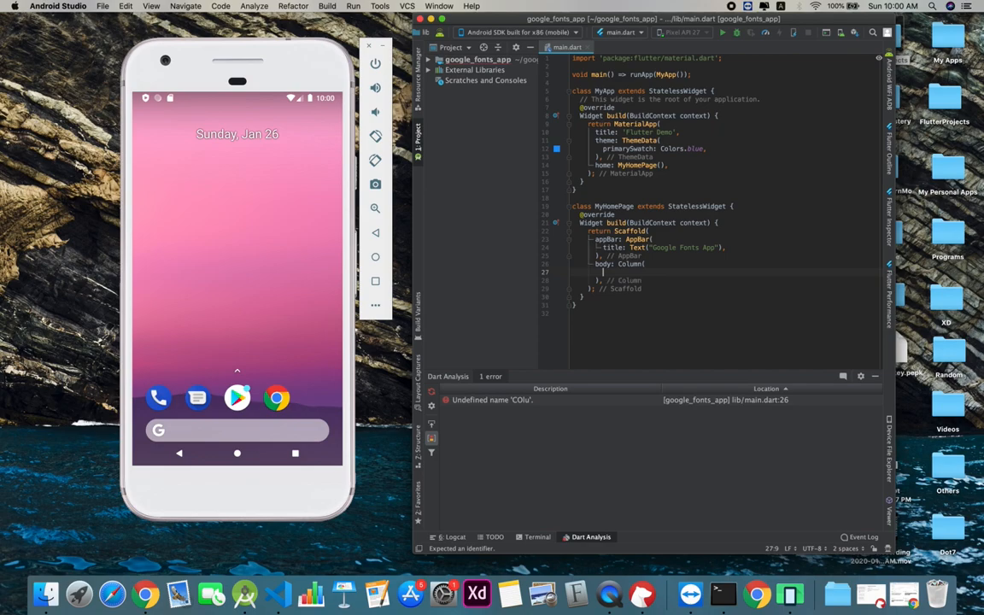
text(children: <Widget>[],)
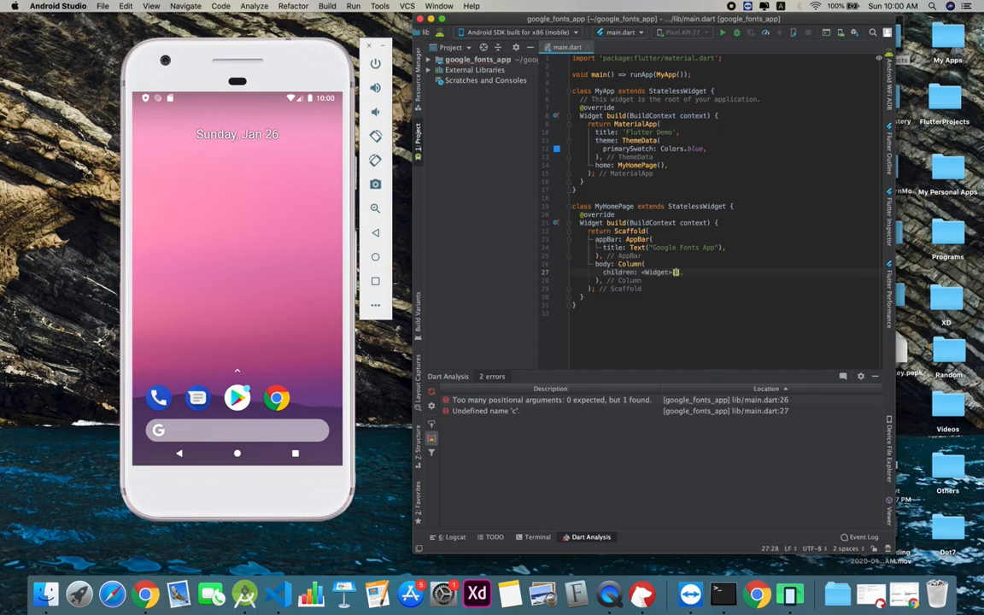
text(Te)
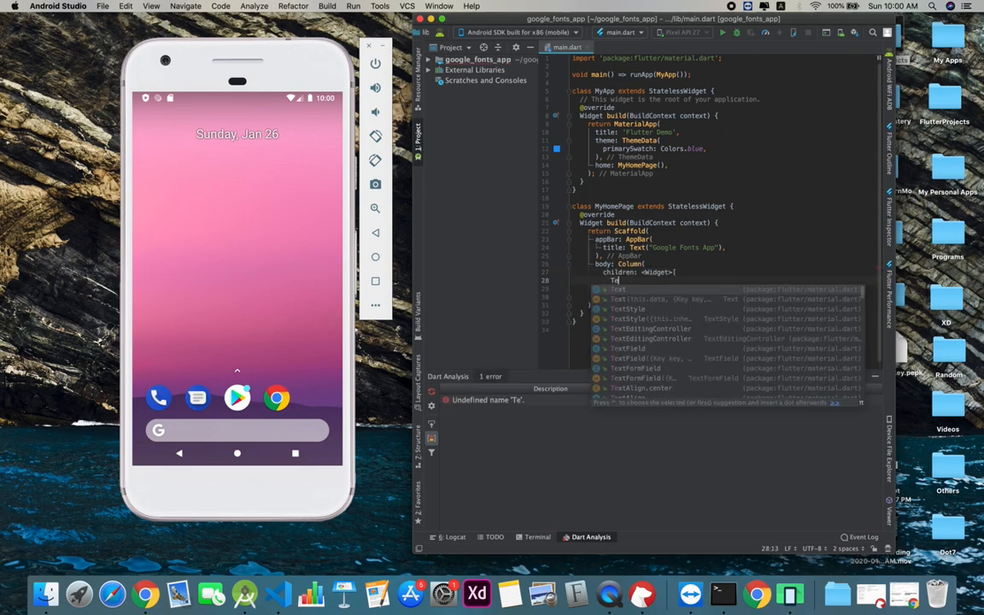
key(Enter)
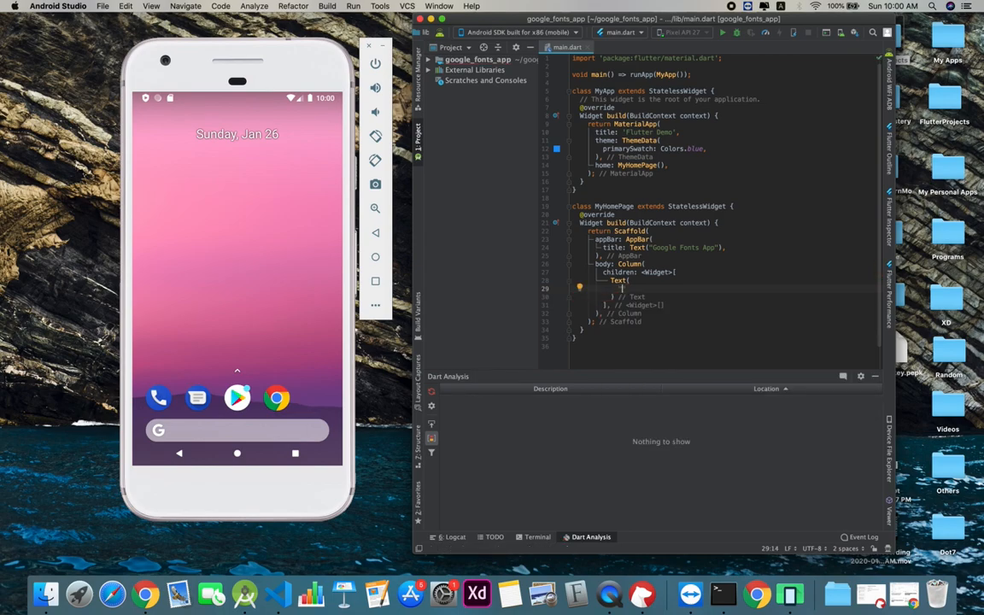
text(Hello Flu)
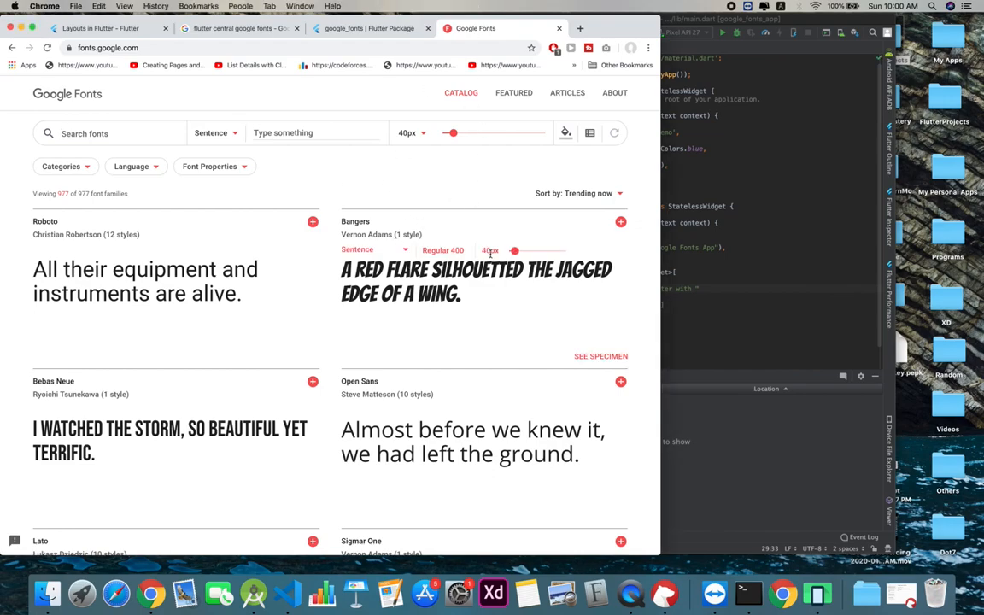
- Add the Bangers family on Google Fonts and switch to the google_fonts pub.dev page
click(620, 222)
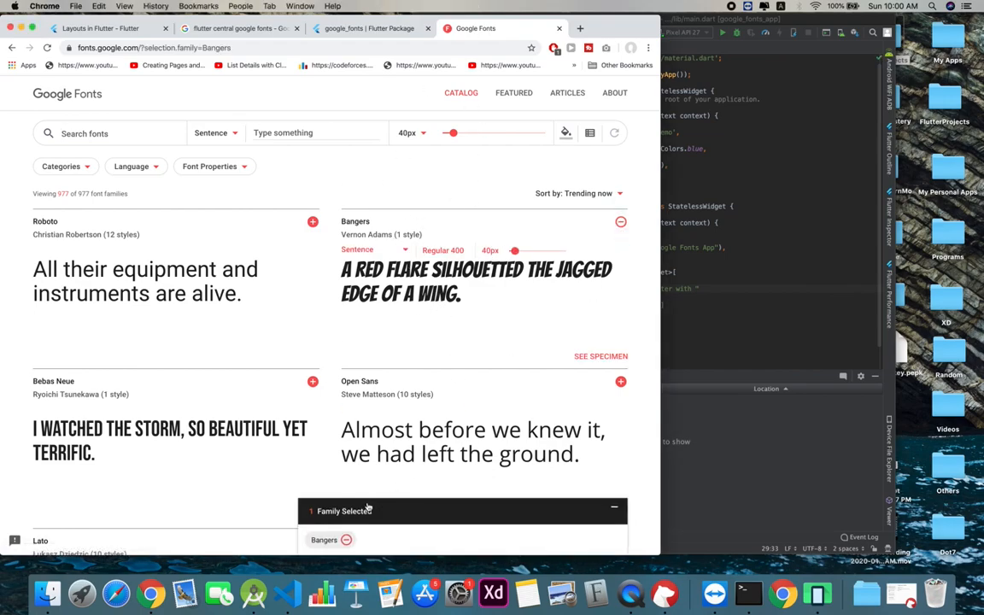
click(364, 509)
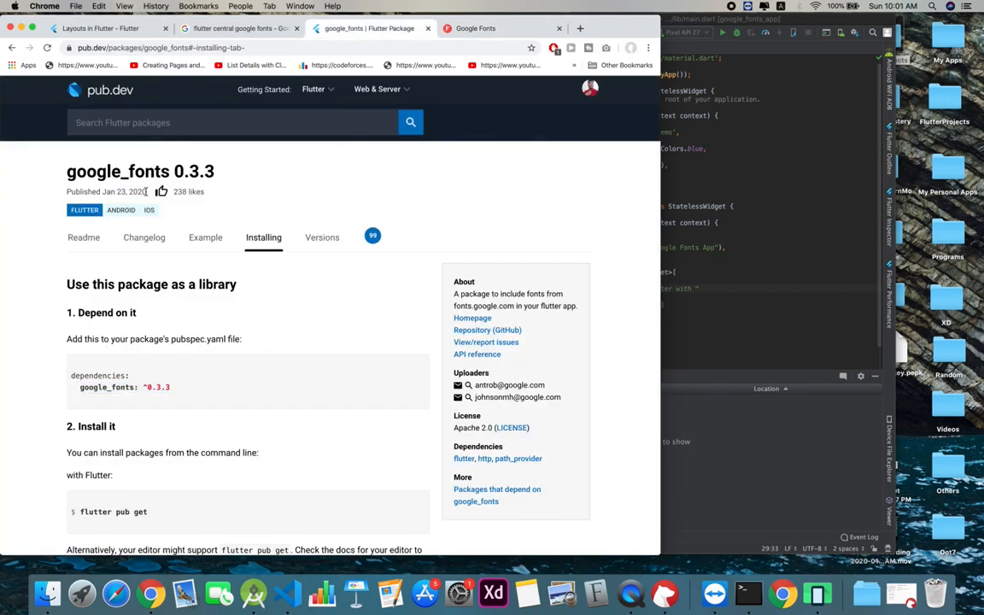
- Search pub.dev for google_fonts and show its Installing tab with the ^0.3.3 dependency line
scroll(down, 3)
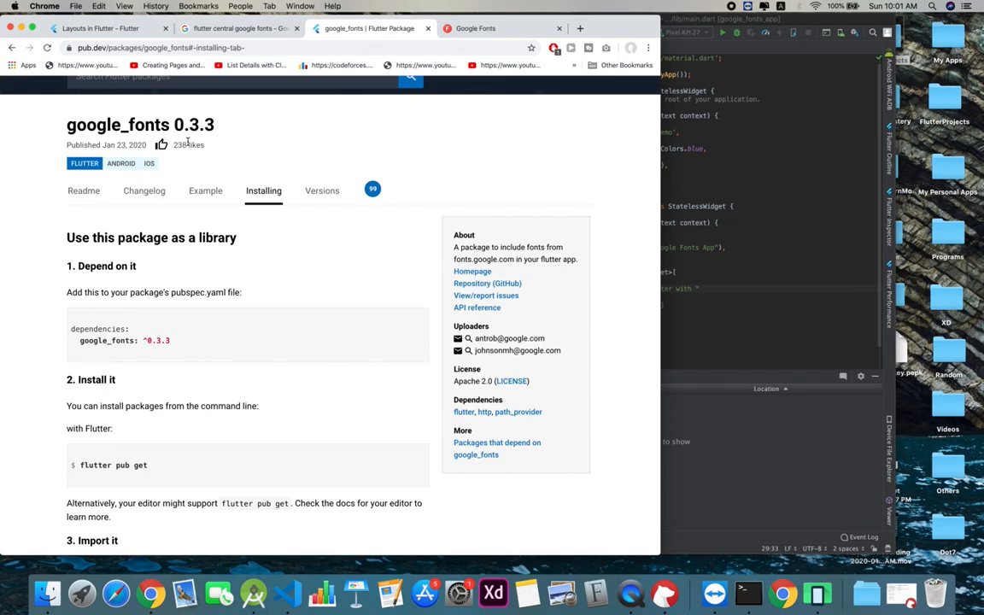
click(82, 196)
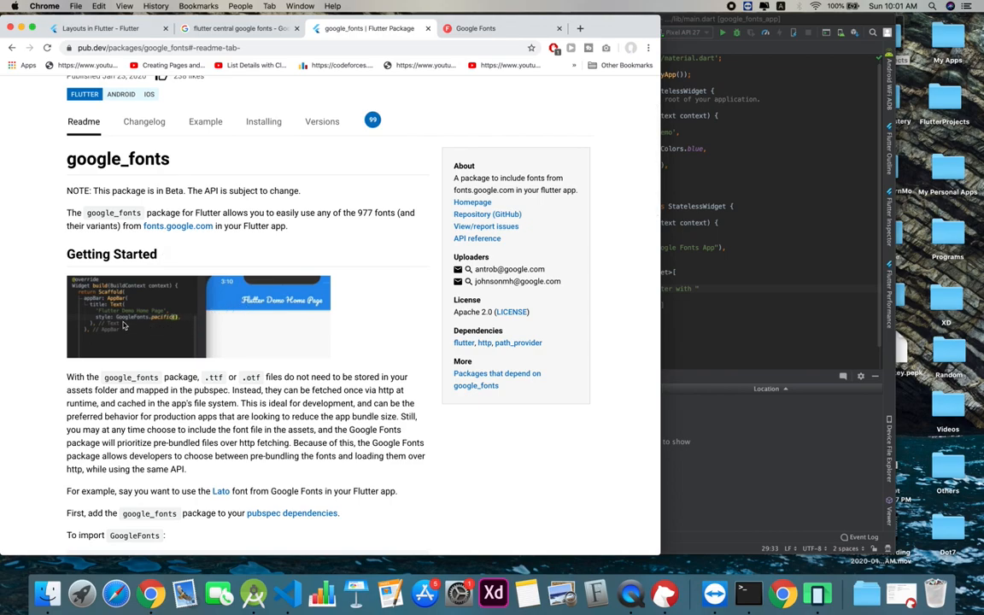
mouse_move(181, 321)
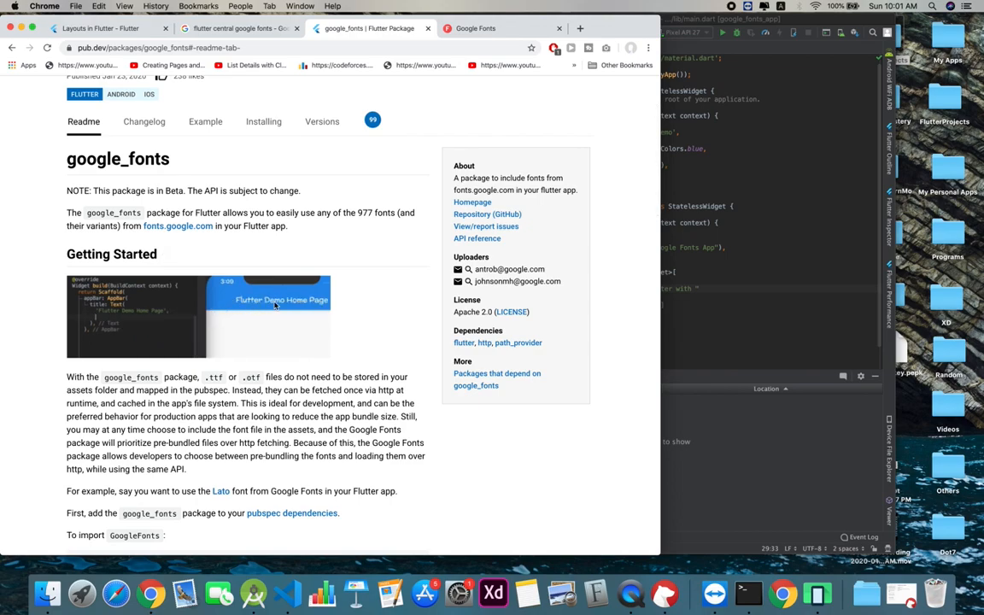
click(263, 122)
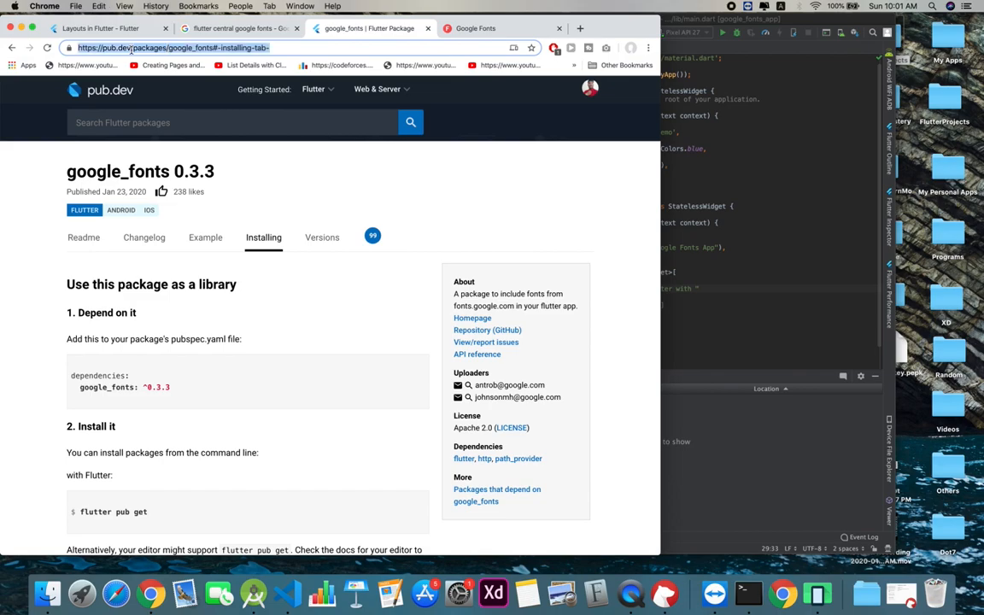
text(google fot)
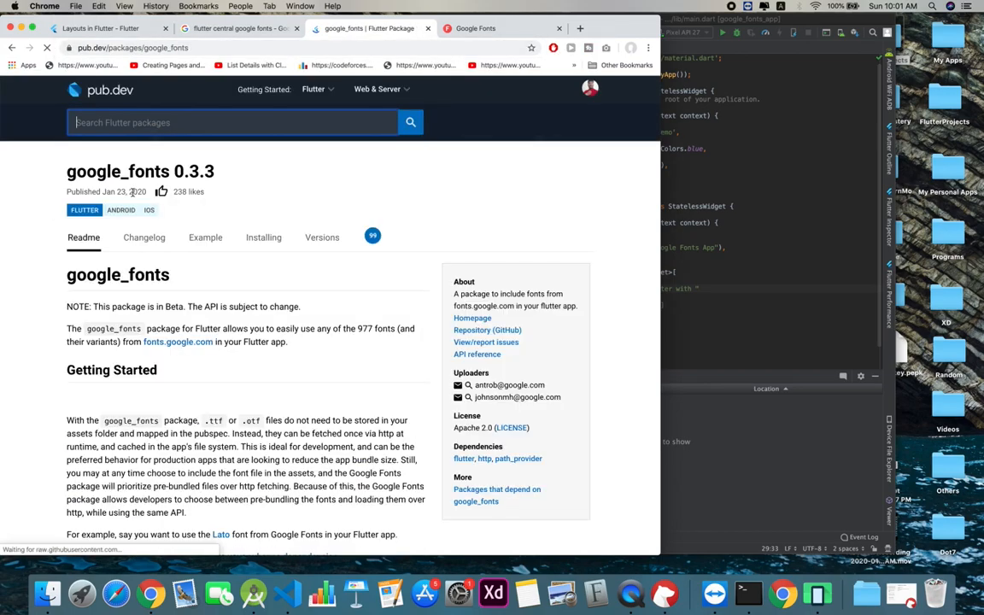
click(263, 237)
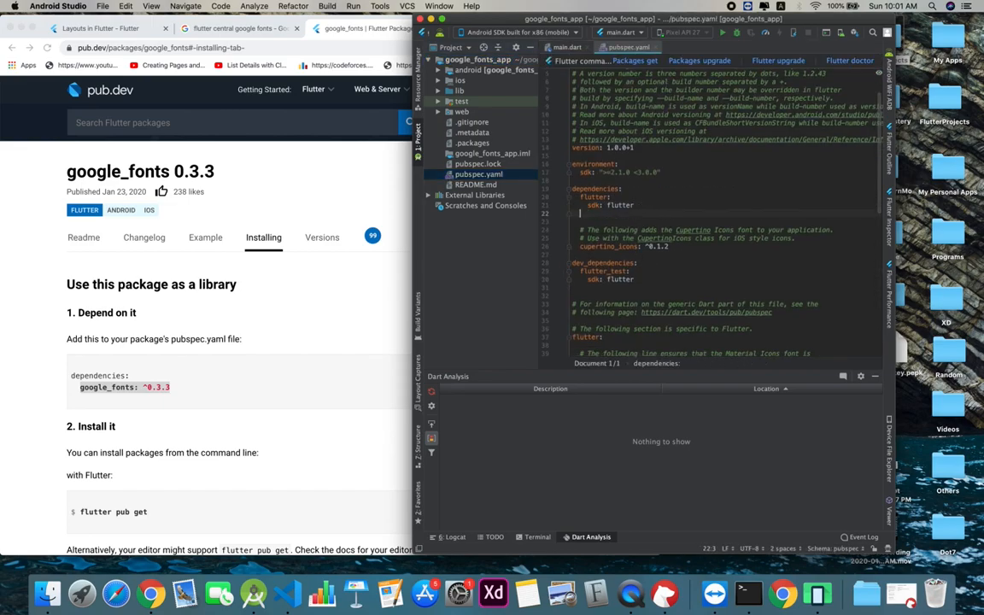
- Add google_fonts: ^0.3.3 to pubspec.yaml dependencies and return to main.dart
text(google_fonts: ^0.3.3)
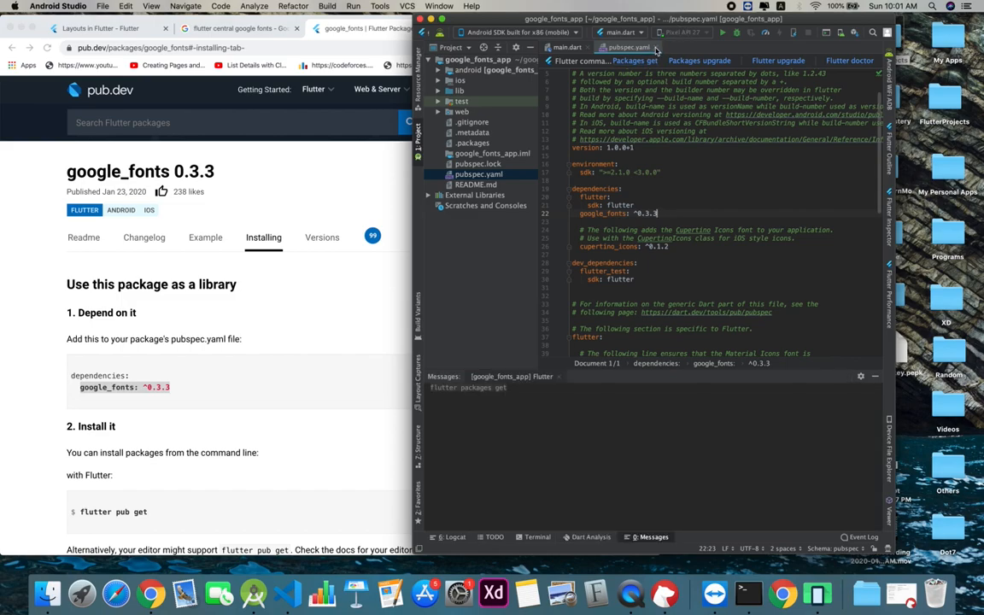
click(567, 47)
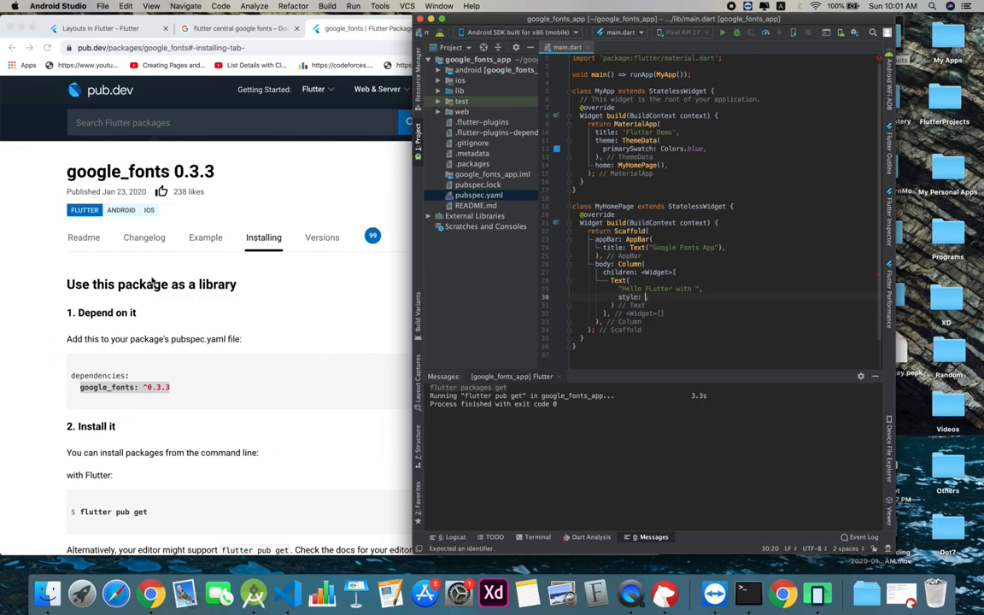
- Give the Text a TextStyle with fontSize 16 and start a GoogleFonts call, auto-importing google_fonts.dart
text(TextStyle)
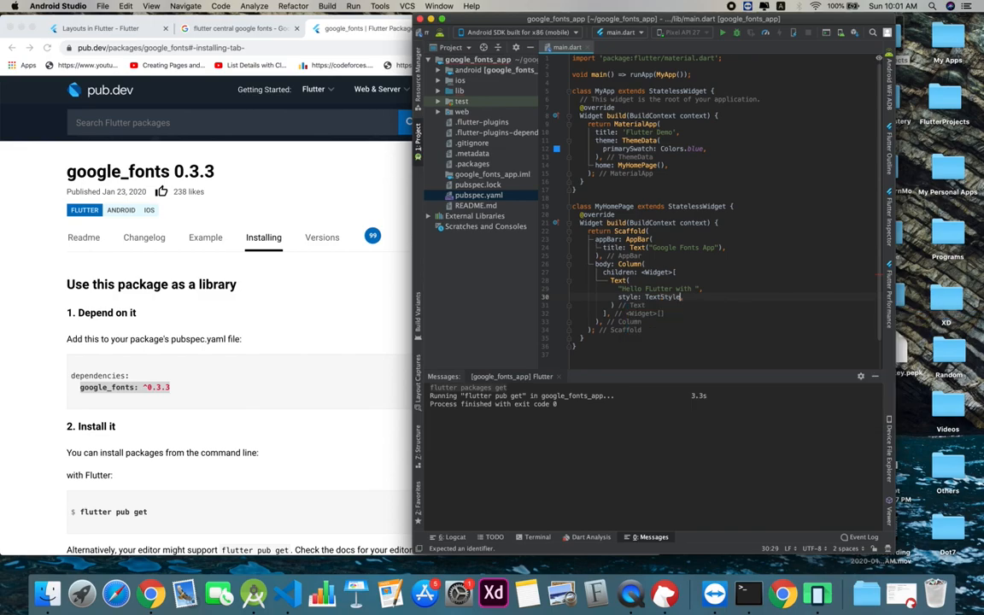
key(Enter)
text(fontSize:)
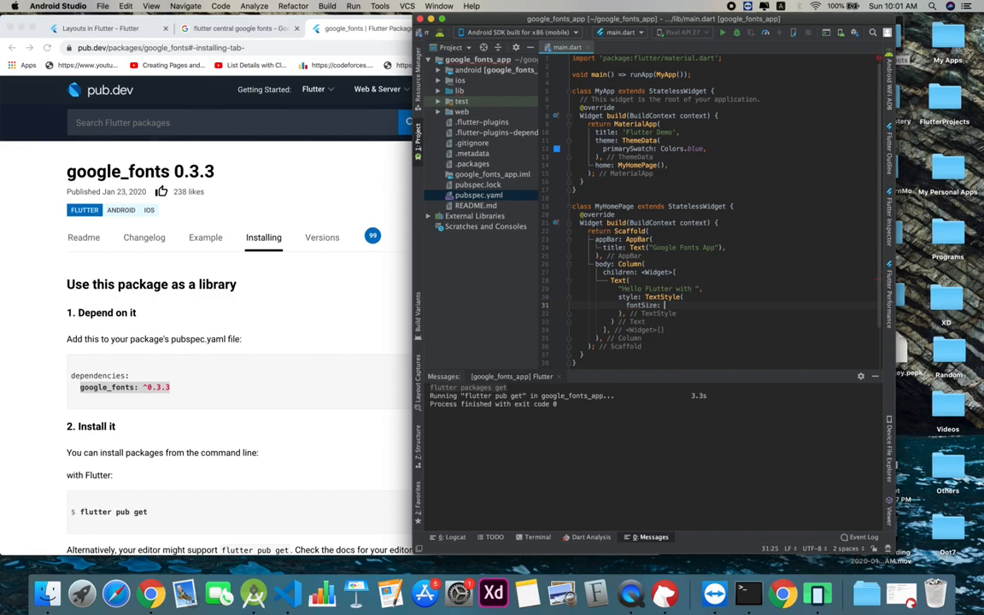
text(16,)
text(fontFamily:)
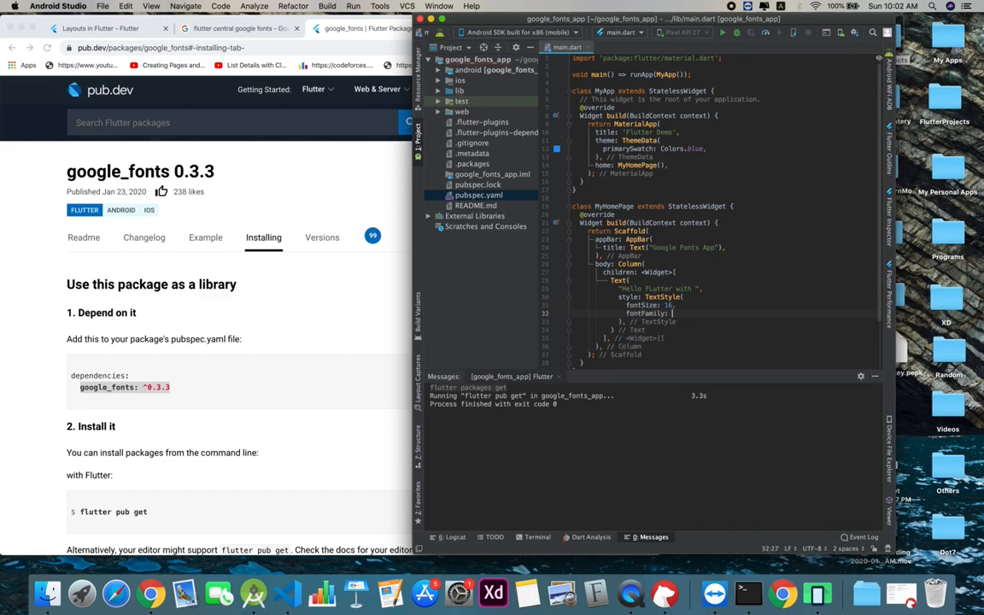
text(GoogleFonts.)
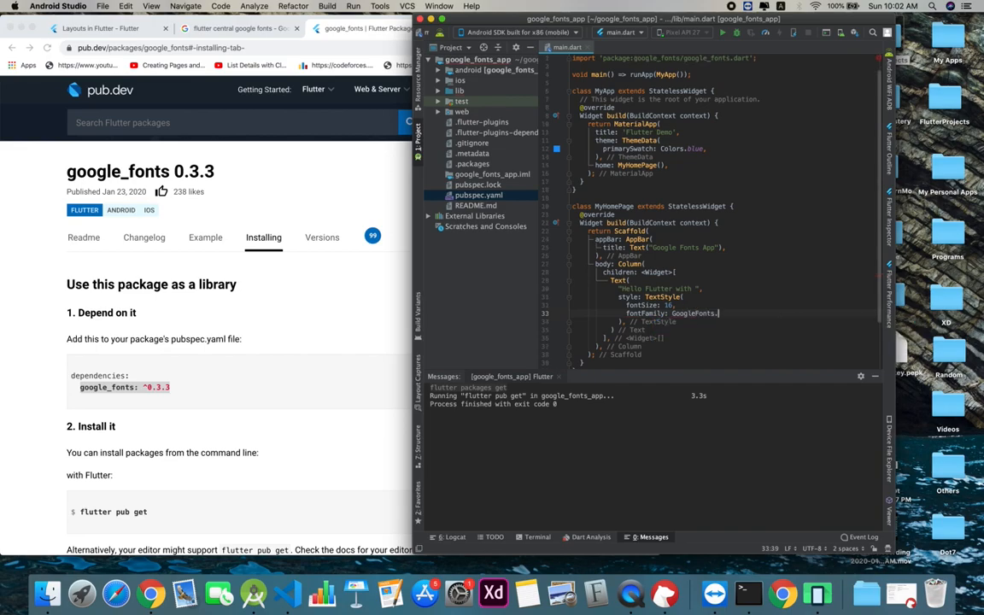
text(lato)
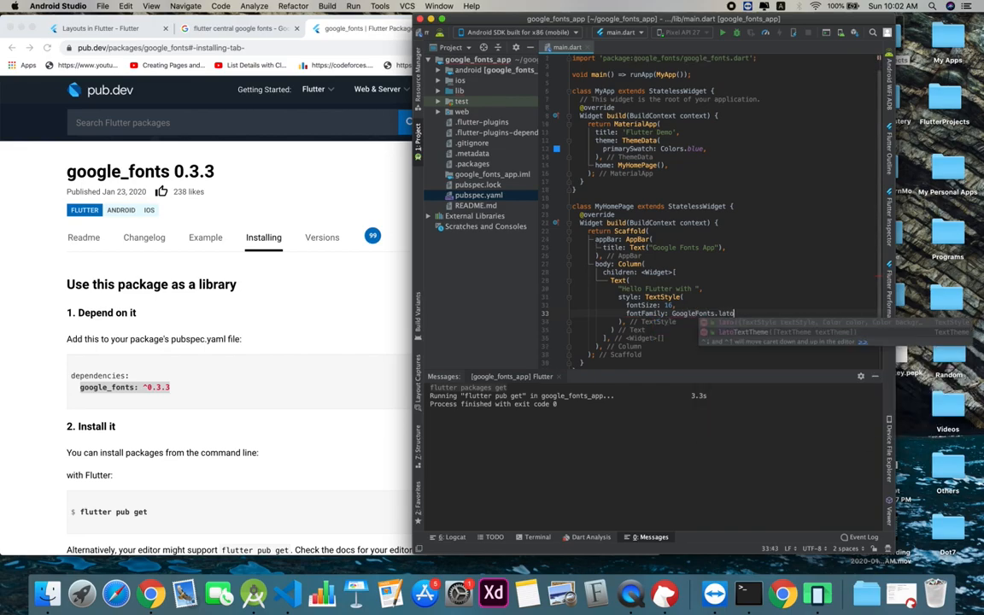
text(().)
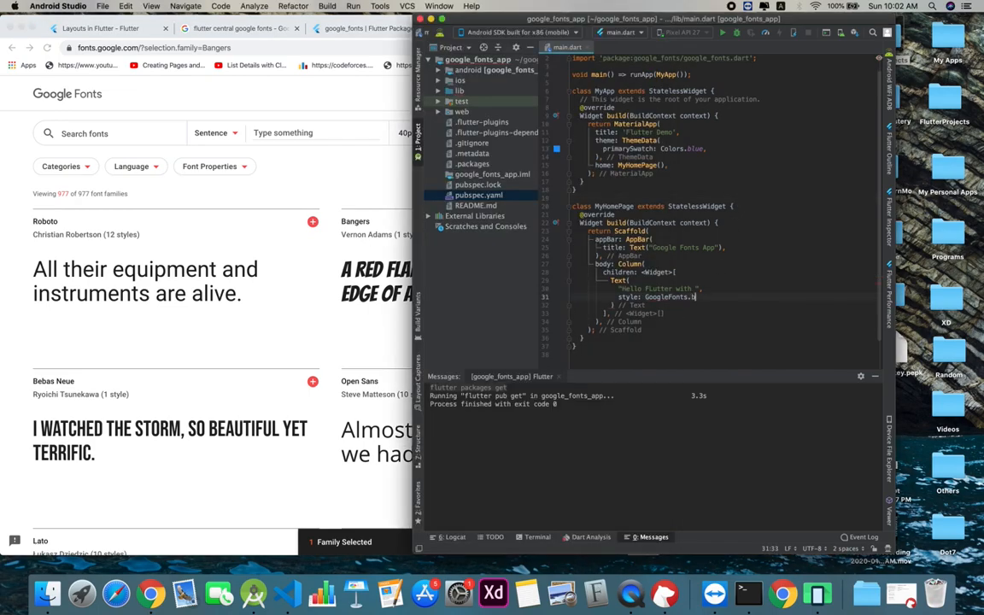
- Style the text with GoogleFonts.bangers and add a SizedBox of height 30 below it
text(angers()
text(fontSize: 16,)
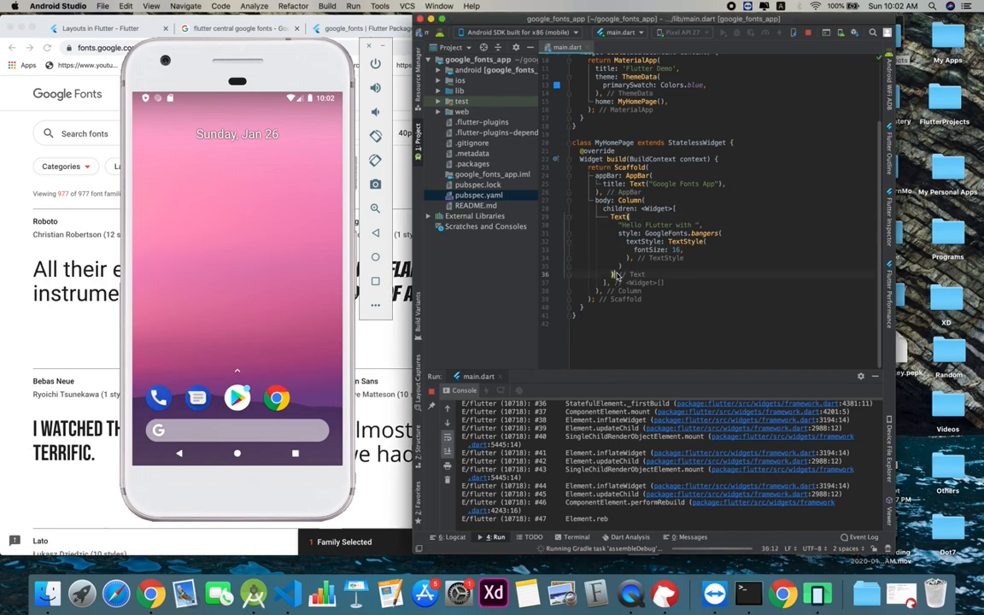
text(sized)
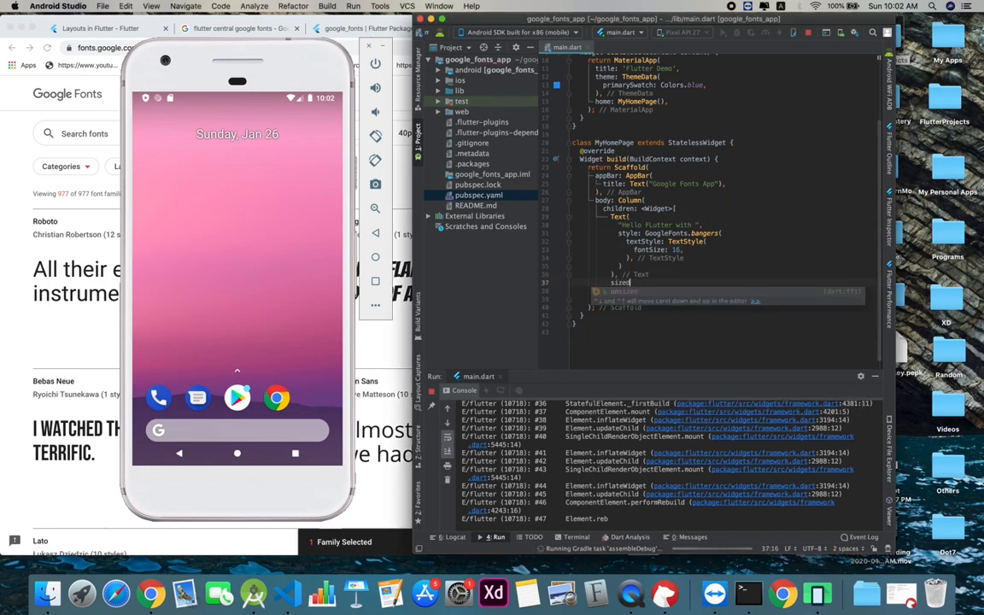
text(size)
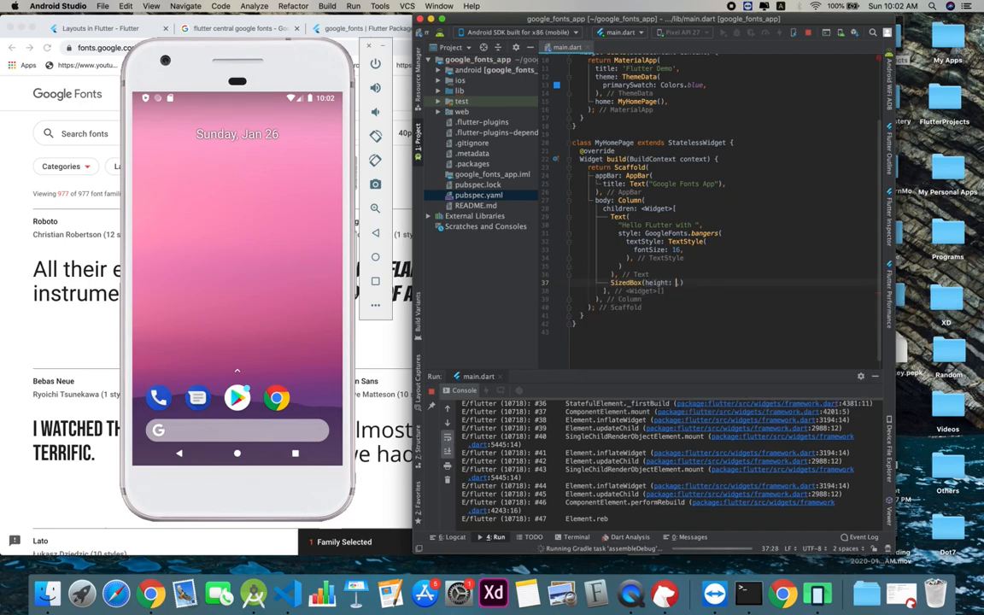
text(30,)
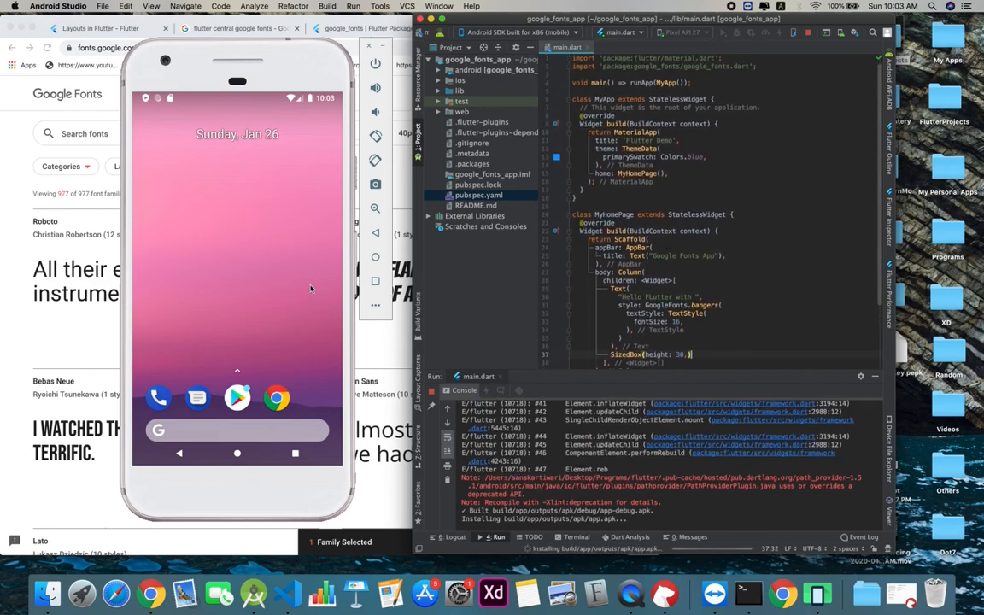
mouse_move(564, 252)
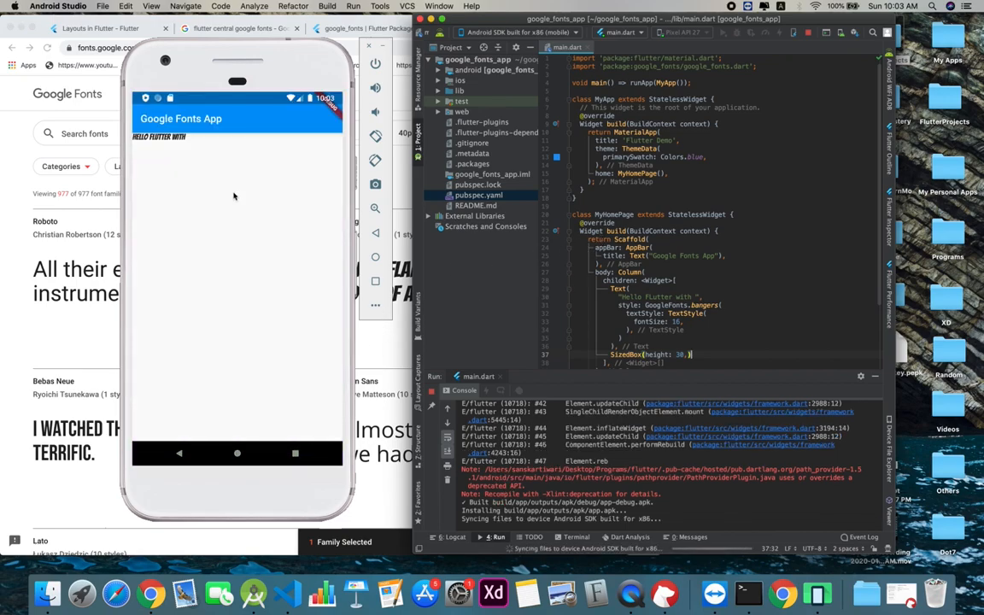
- Wrap the Column in Center and set mainAxisAlignment to MainAxisAlignment.center
scroll(down, 3)
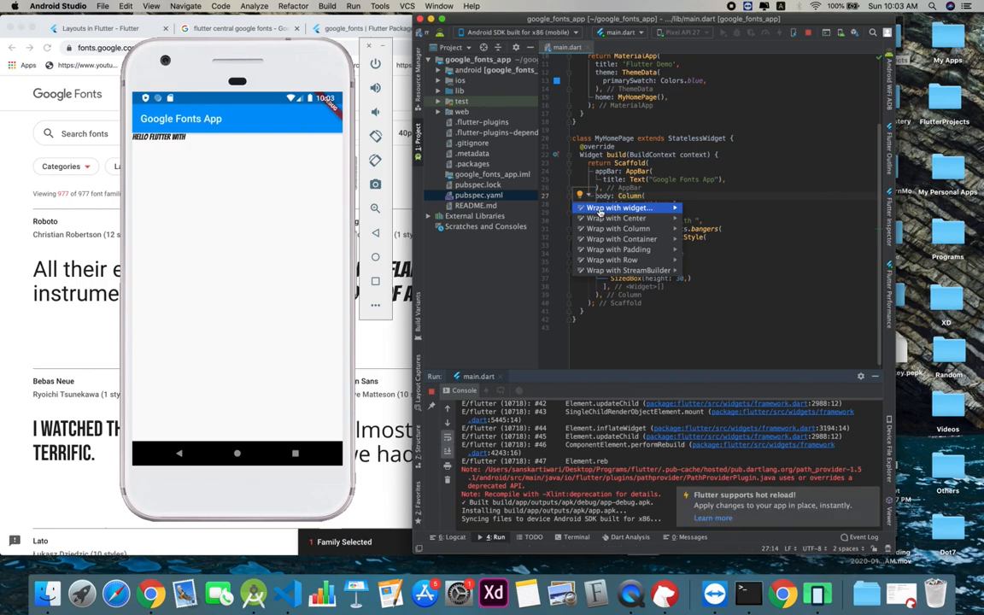
click(619, 209)
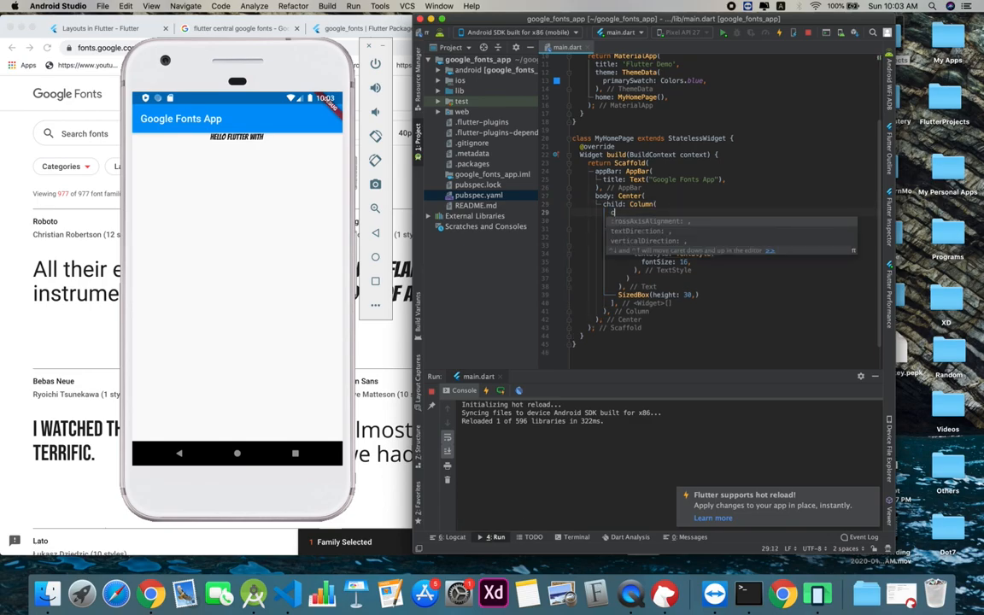
text(ma)
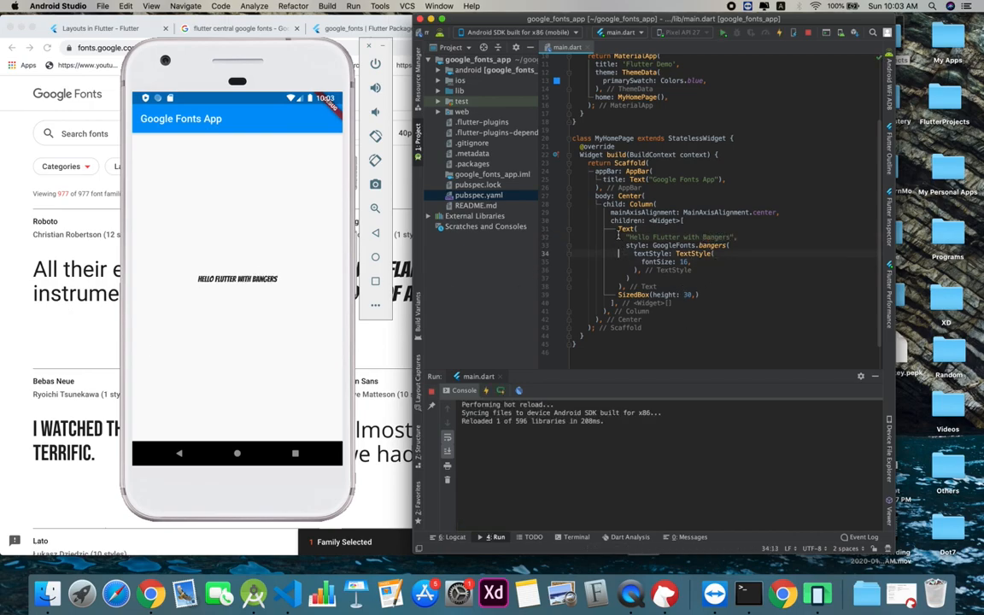
- Duplicate the Bangers text block and restyle it as bold Roboto 'Hello Flutter with Roboto'
drag(624, 236, 701, 294)
text("Hello FLutter with Roboto",)
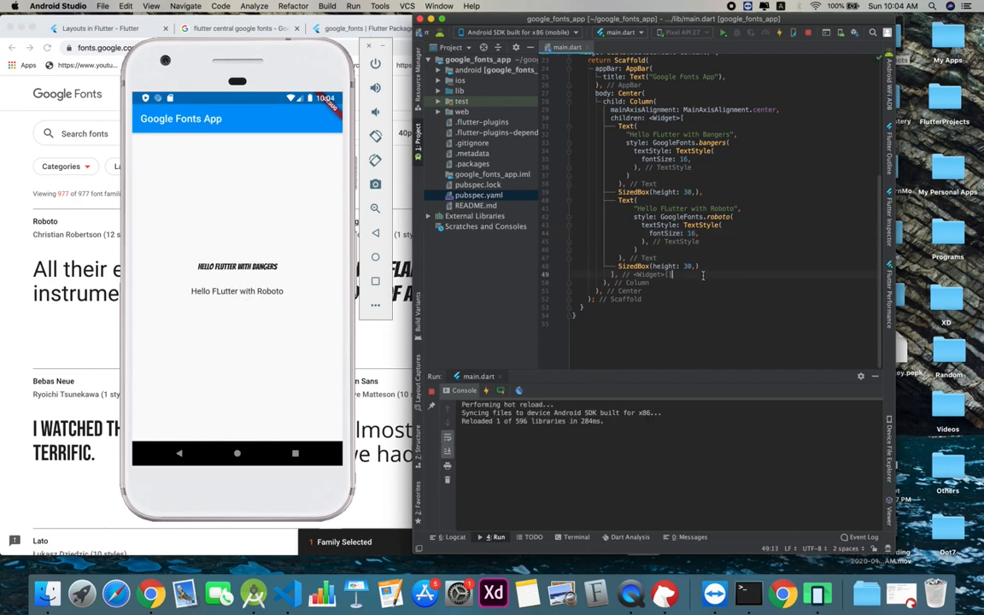
text(fontWeight:)
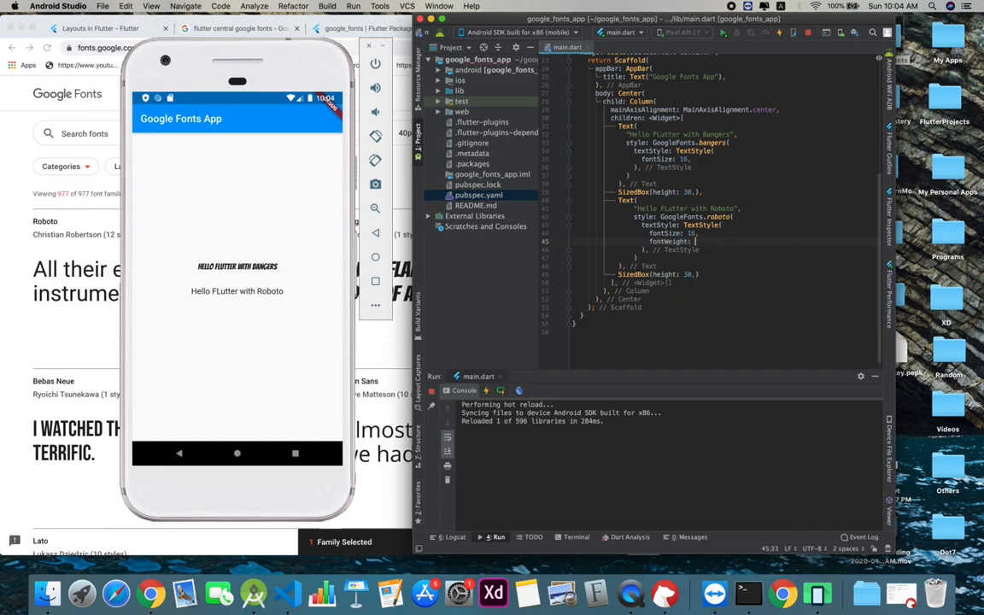
text(FontWeight.bold)
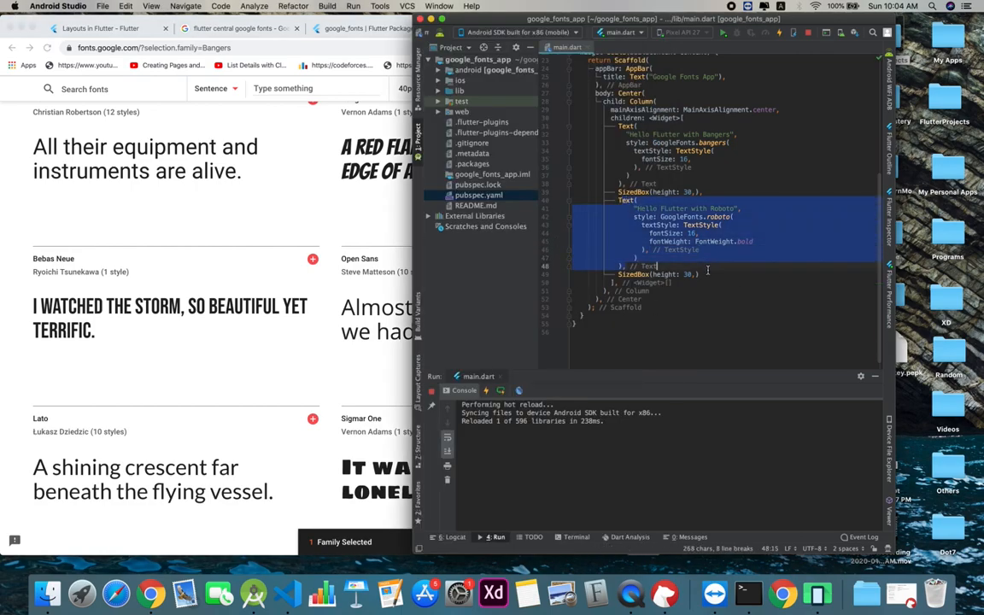
- Add a Text 'Hello Flutter with Bebas Neue' styled with GoogleFonts.bebasNeue and hot reload
text(Text()
text("Hello Flutter with )
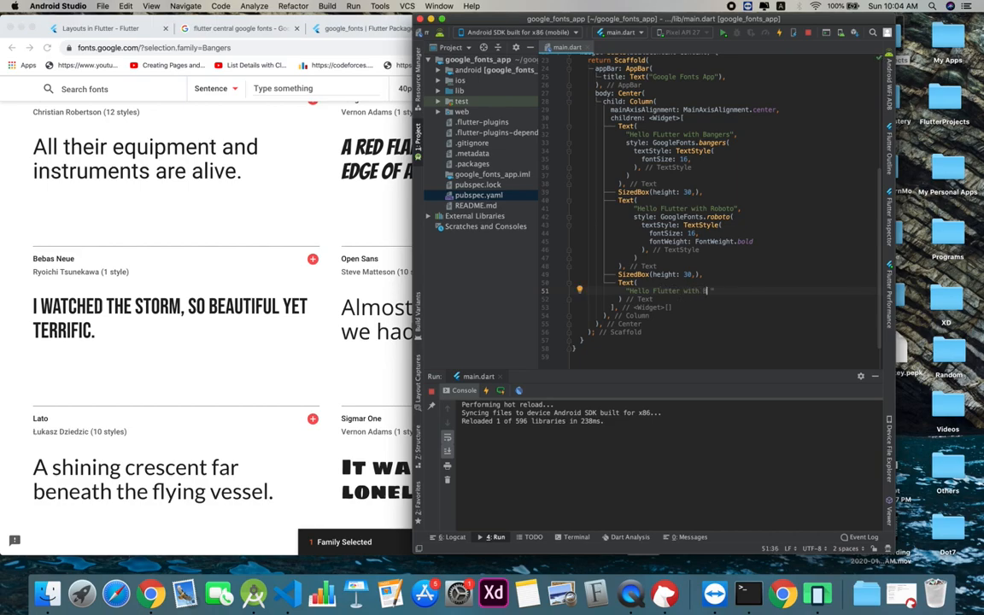
text(Bebas Neue)
text(style:)
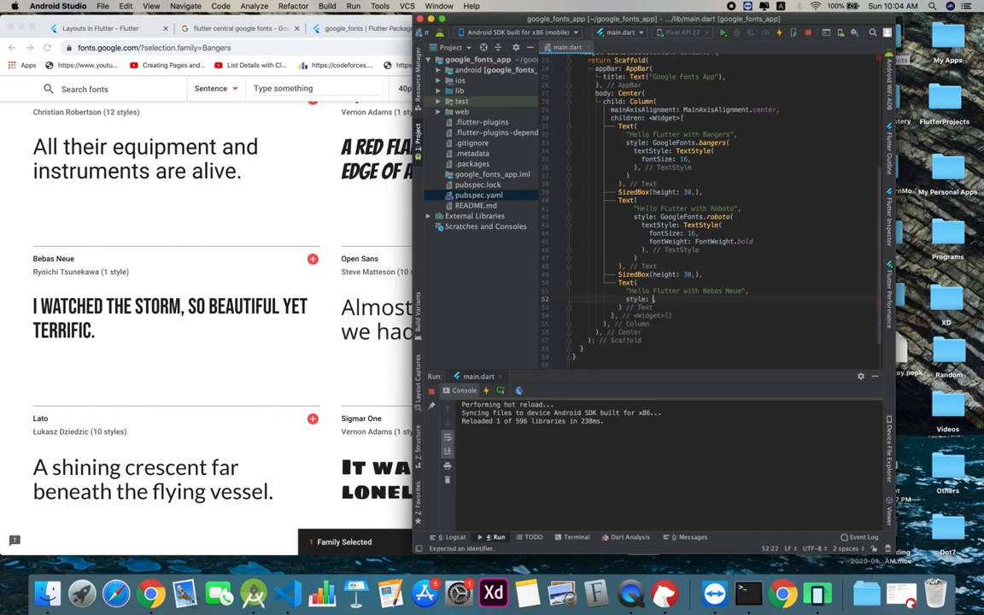
text(Goog)
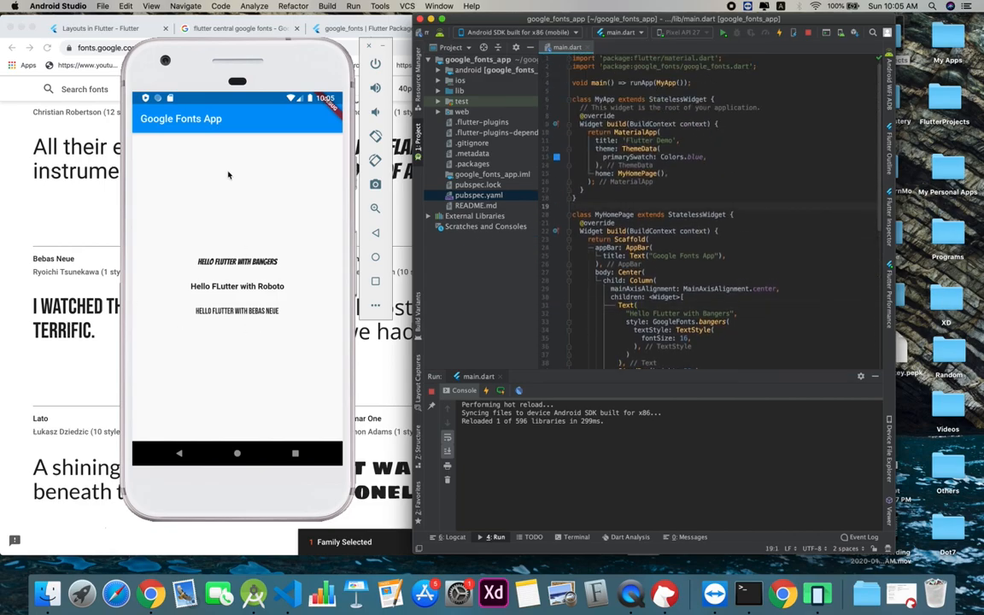
scroll(down, 3)
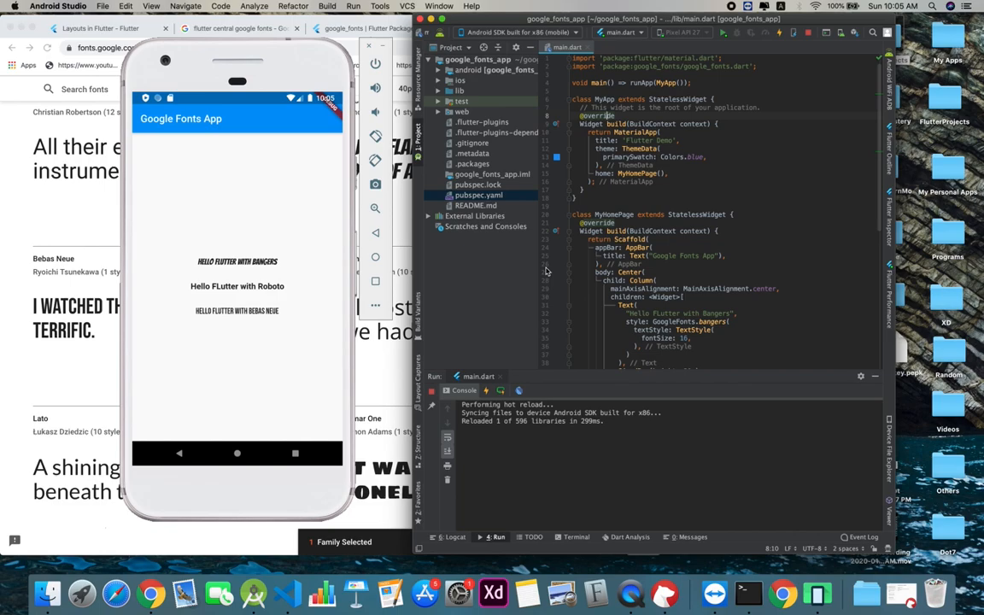
mouse_move(374, 184)
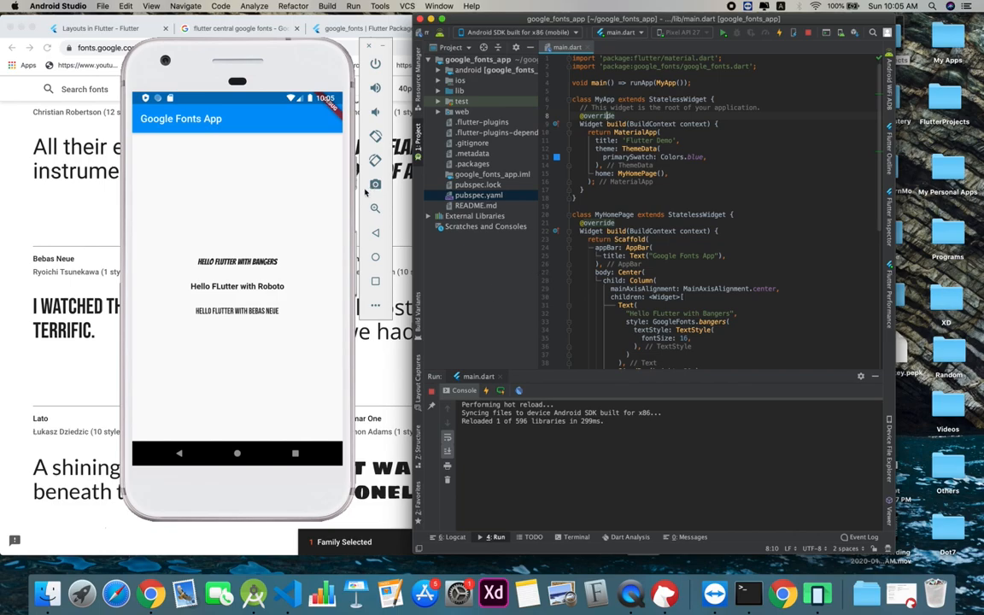